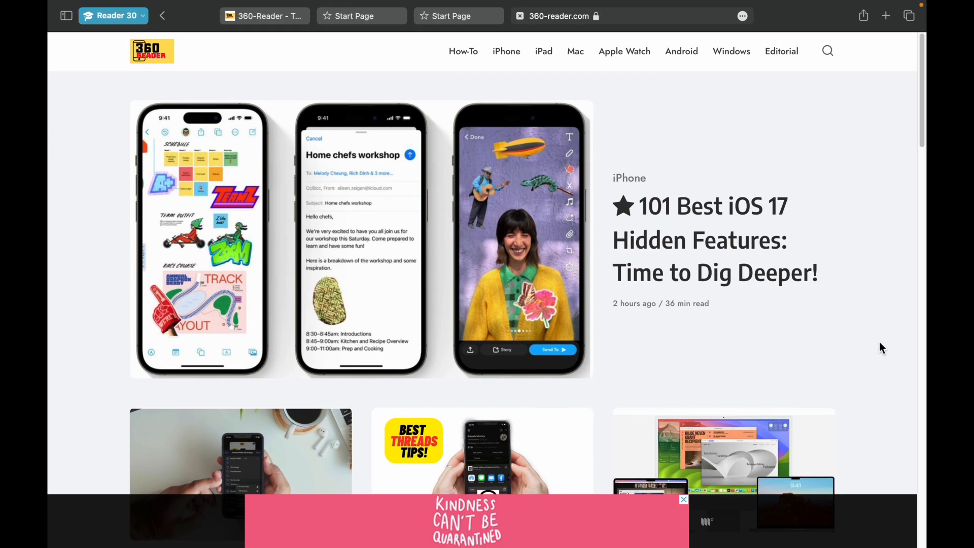
Step: Scroll down through the 360-Reader article page
scroll("down", 3)
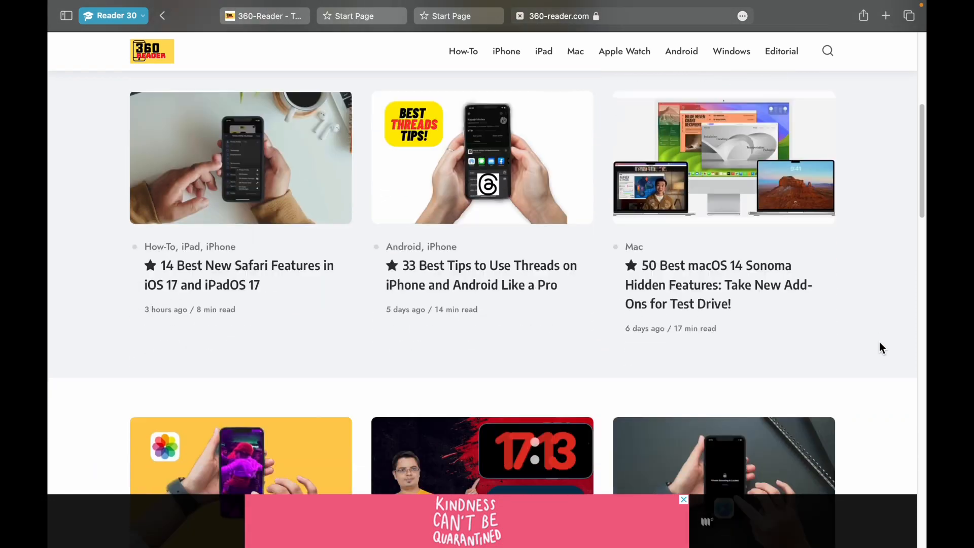
scroll("down", 3)
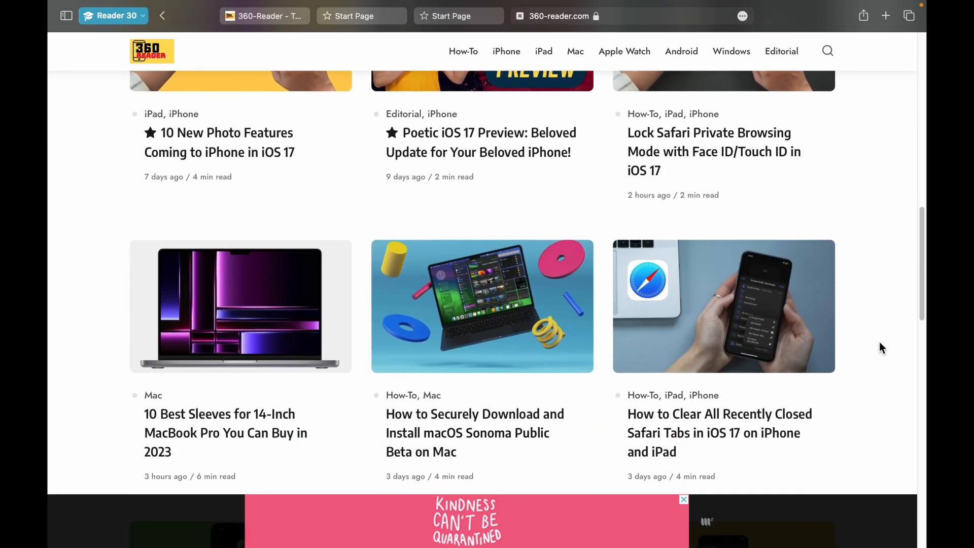
scroll("down", 3)
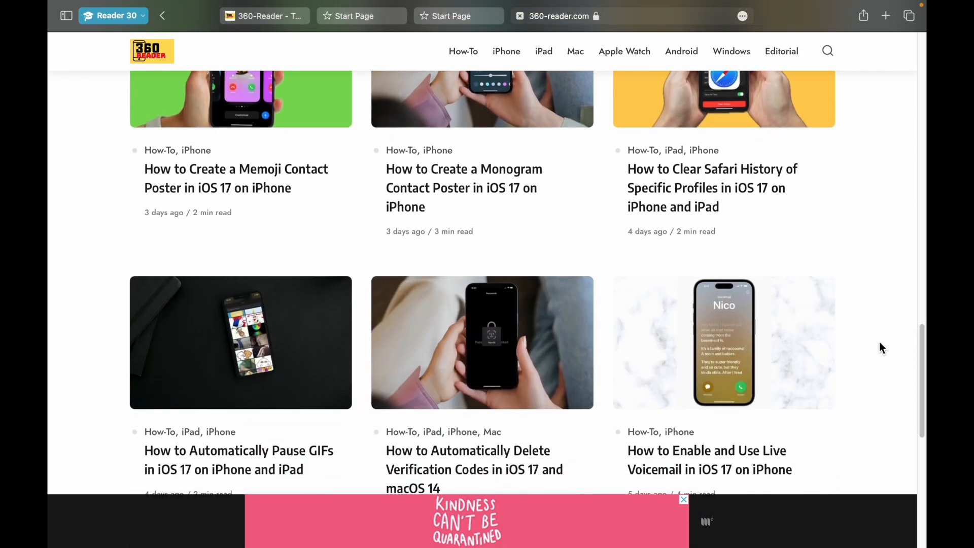
scroll("down", 3)
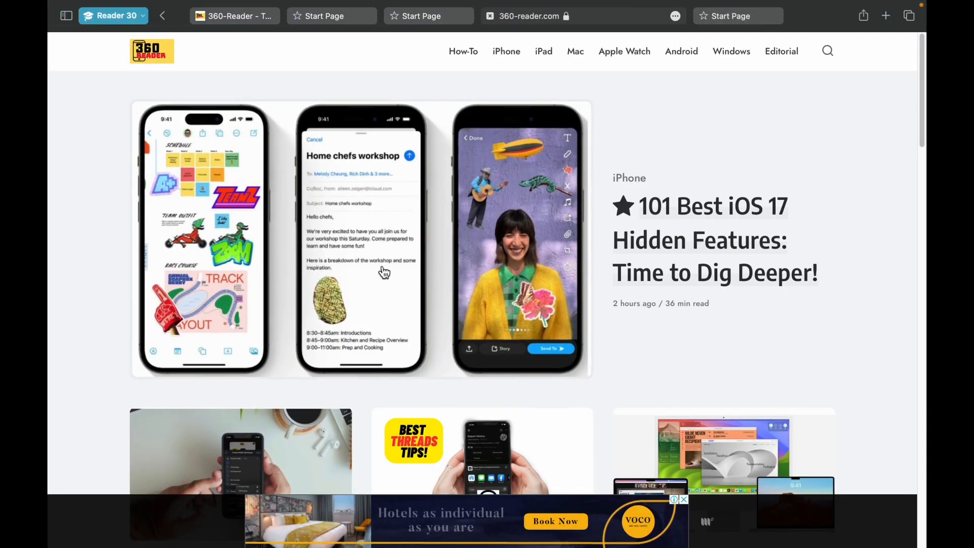
scroll("down", 3)
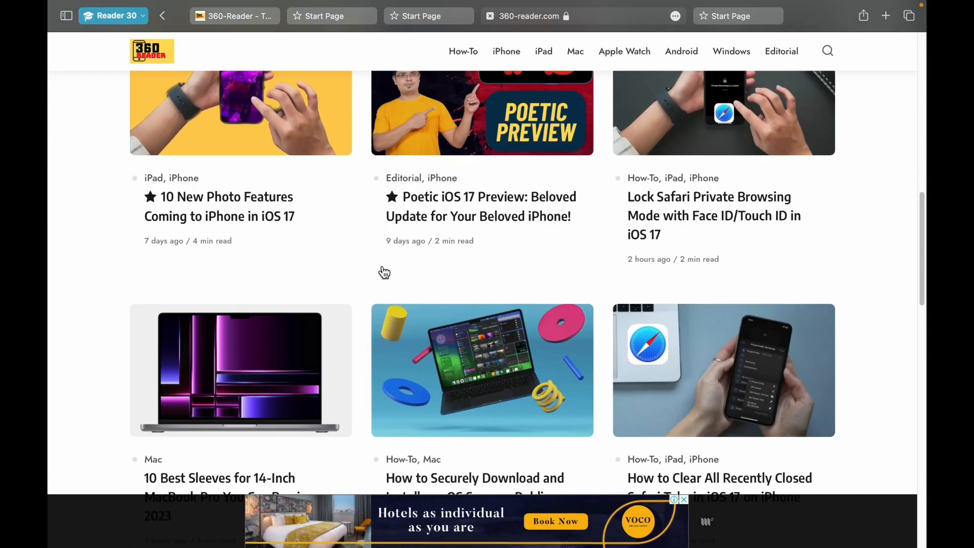
scroll("down", 3)
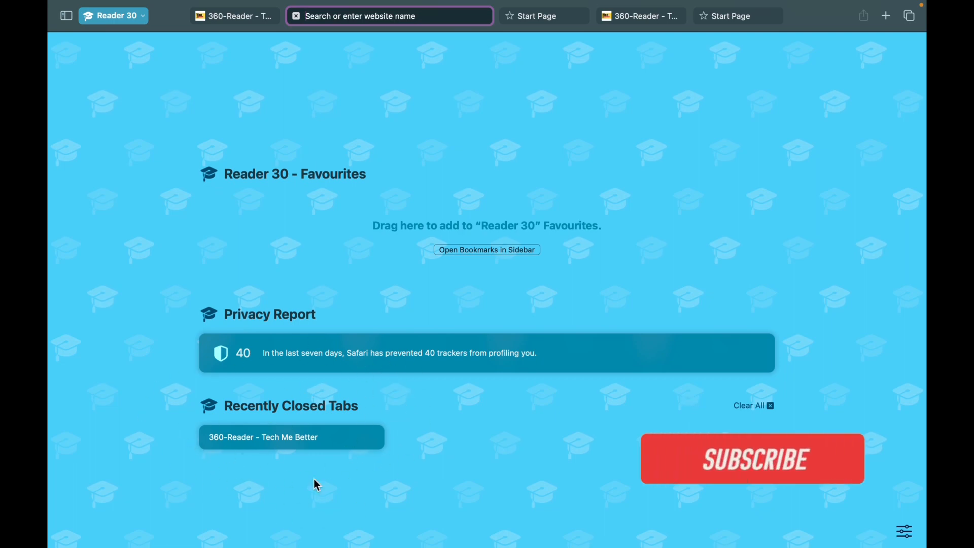
left_click(751, 459)
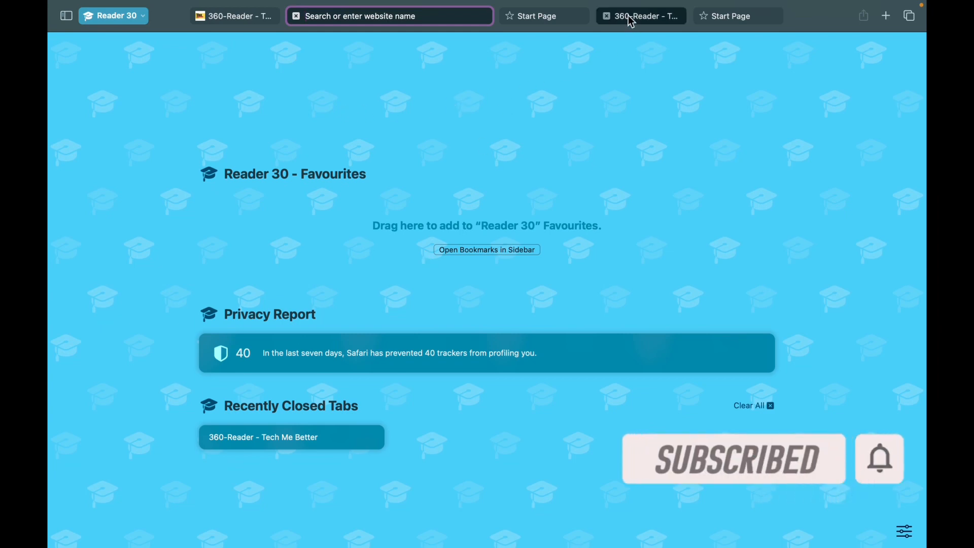
left_click(639, 16)
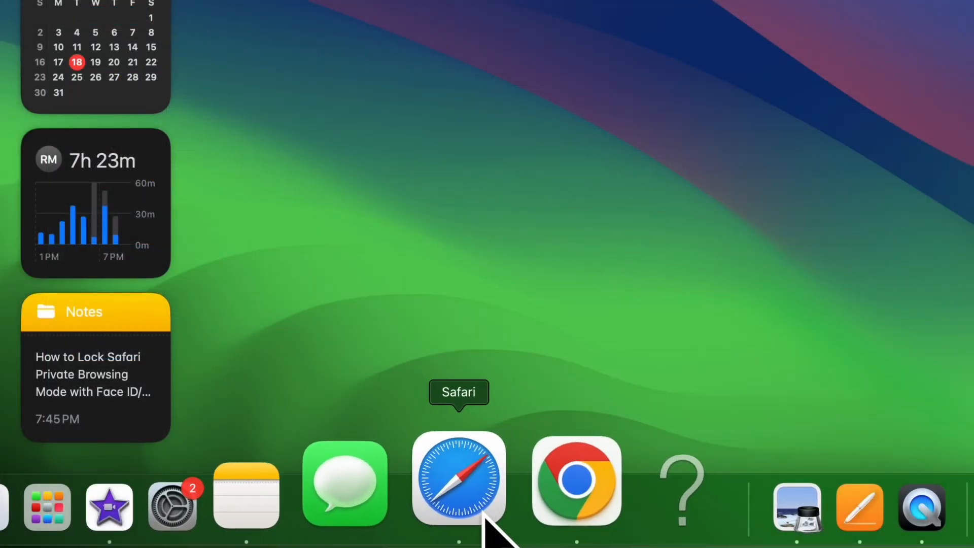
left_click(459, 478)
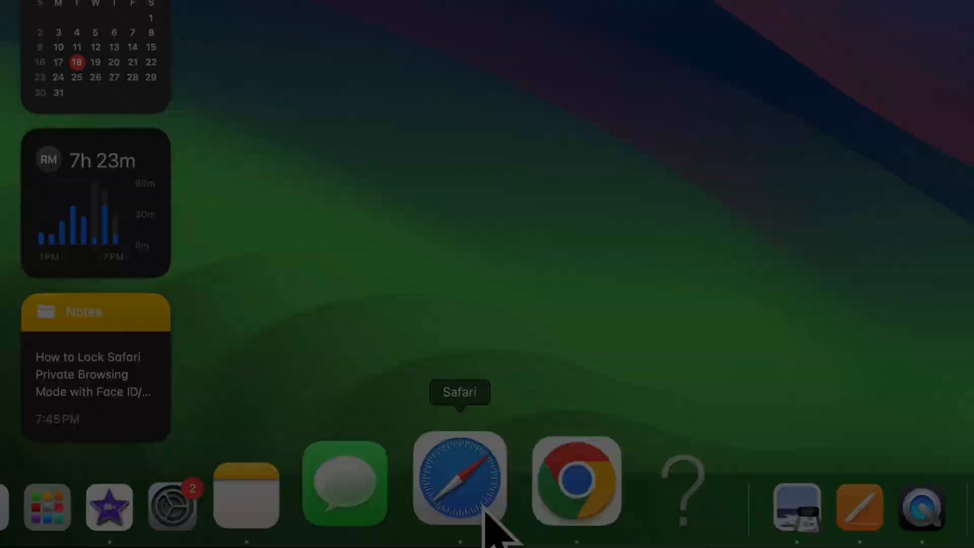
left_click(460, 481)
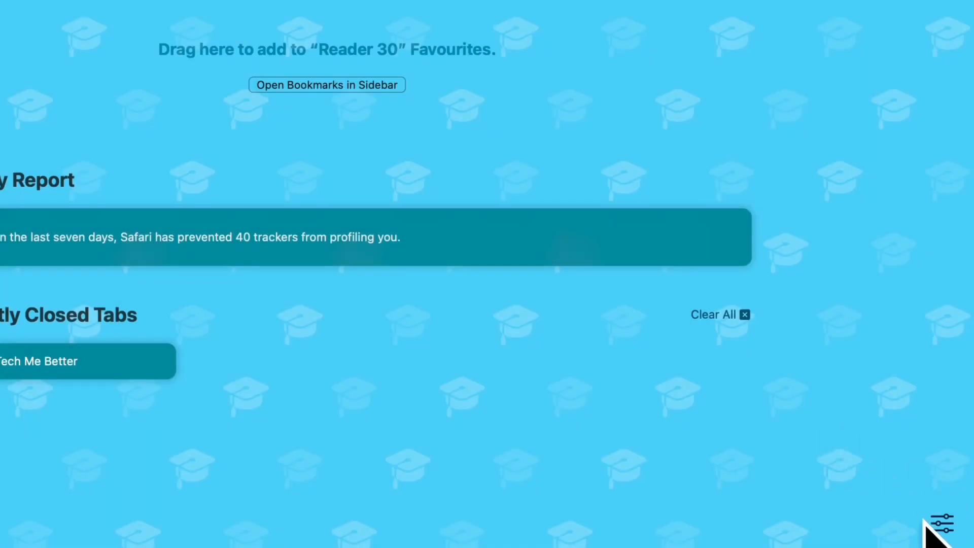
Step: In the Start Page customisation options, toggle Recently Closed Tabs off and on twice, leaving it shown
left_click(941, 511)
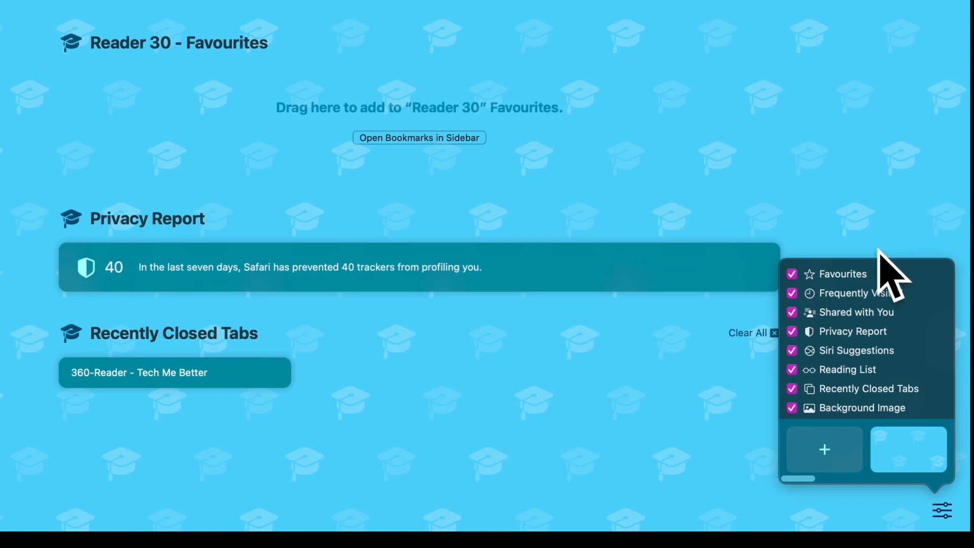
left_click(793, 388)
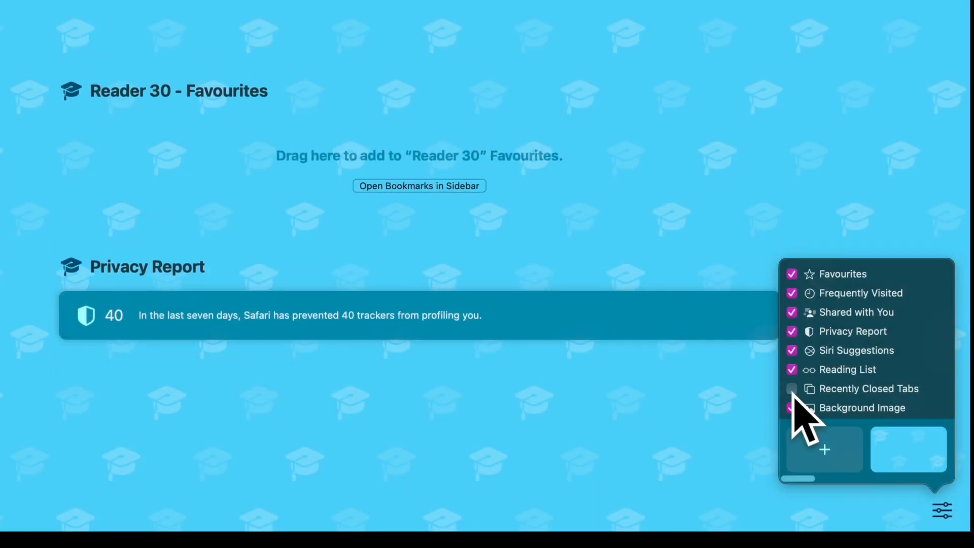
left_click(791, 388)
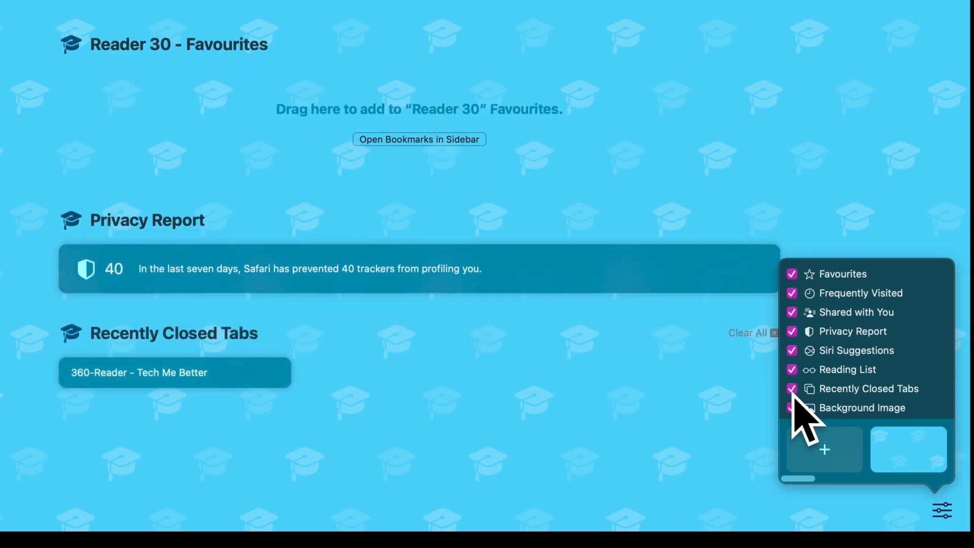
left_click(792, 388)
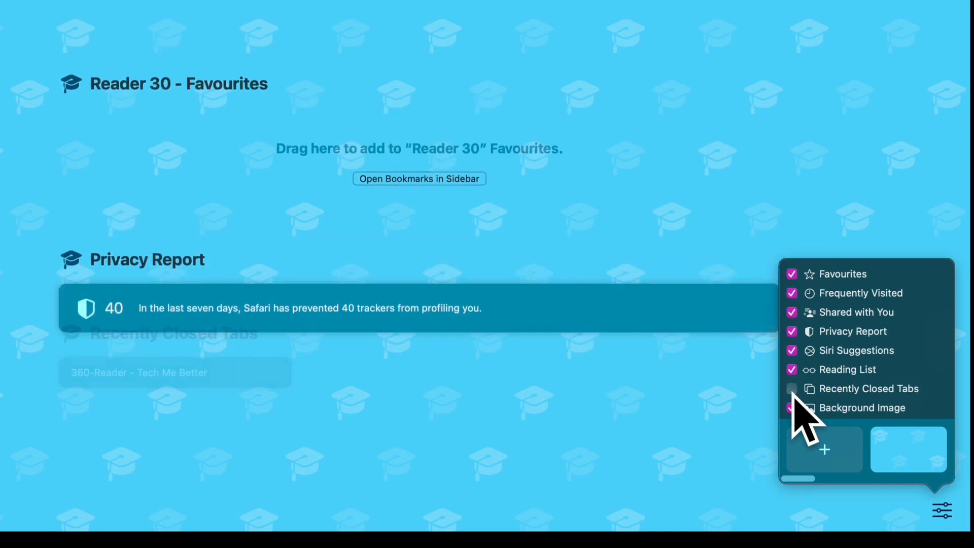
left_click(791, 388)
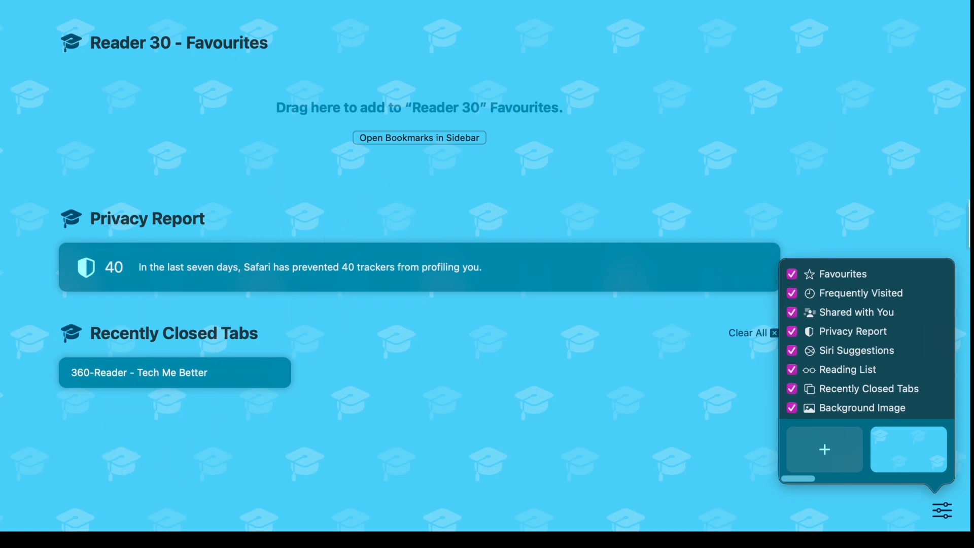
Step: Hide and re-show Recently Closed Tabs, then switch to the 360-Reader article tab
left_click(791, 388)
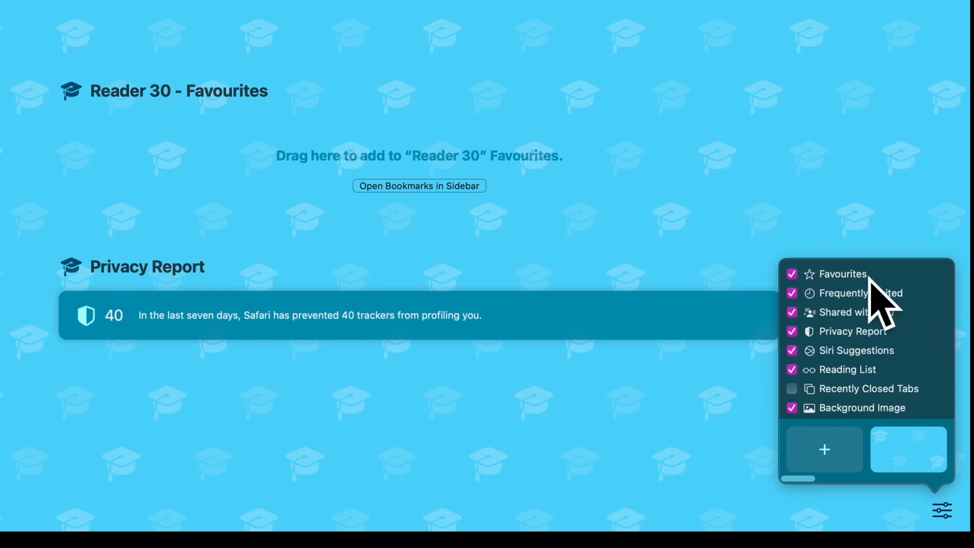
left_click(791, 388)
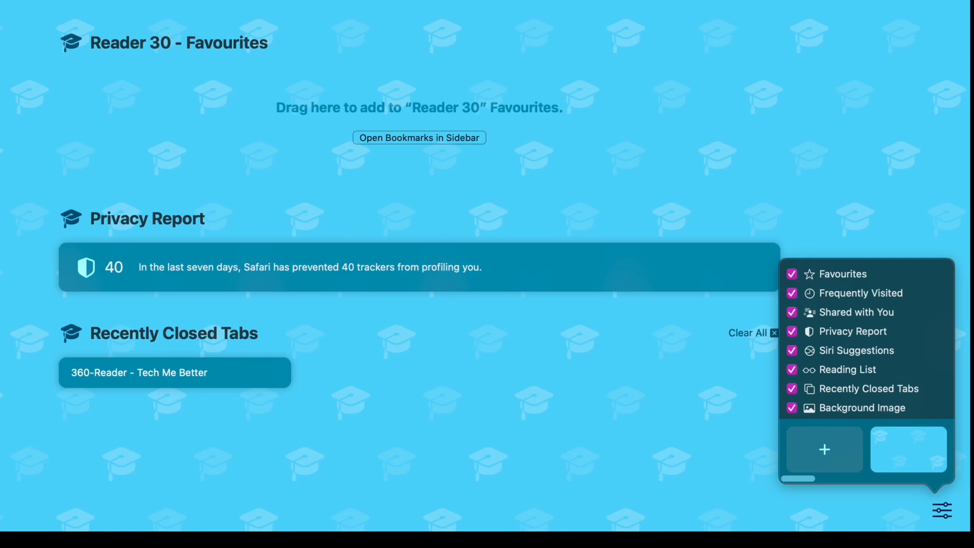
left_click(527, 16)
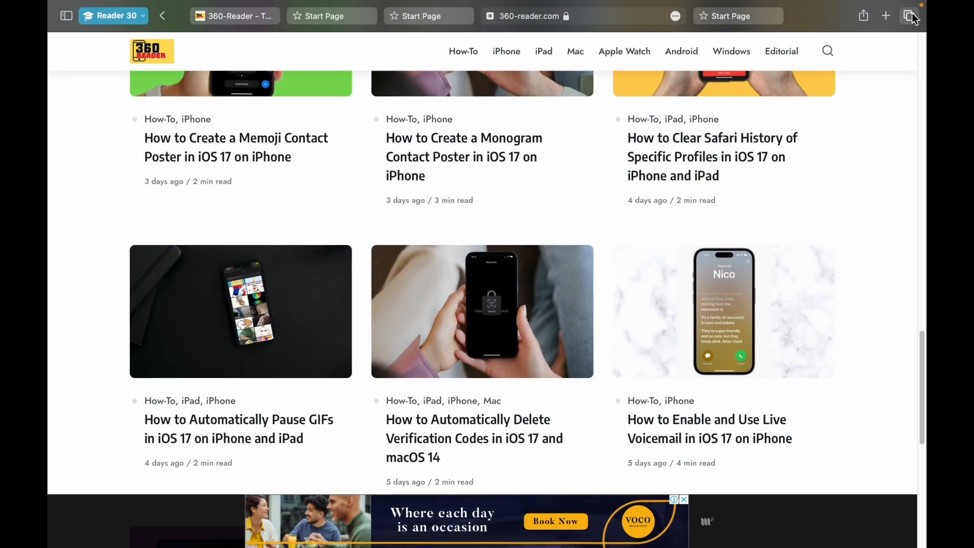
Step: Show the tab overview with two 360-Reader tabs and three Start Page tabs
left_click(910, 16)
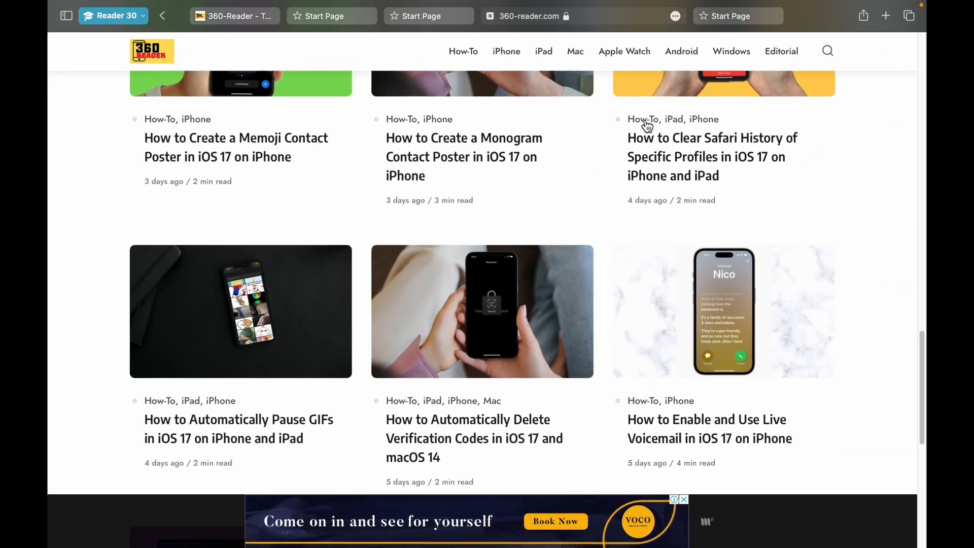
left_click(908, 16)
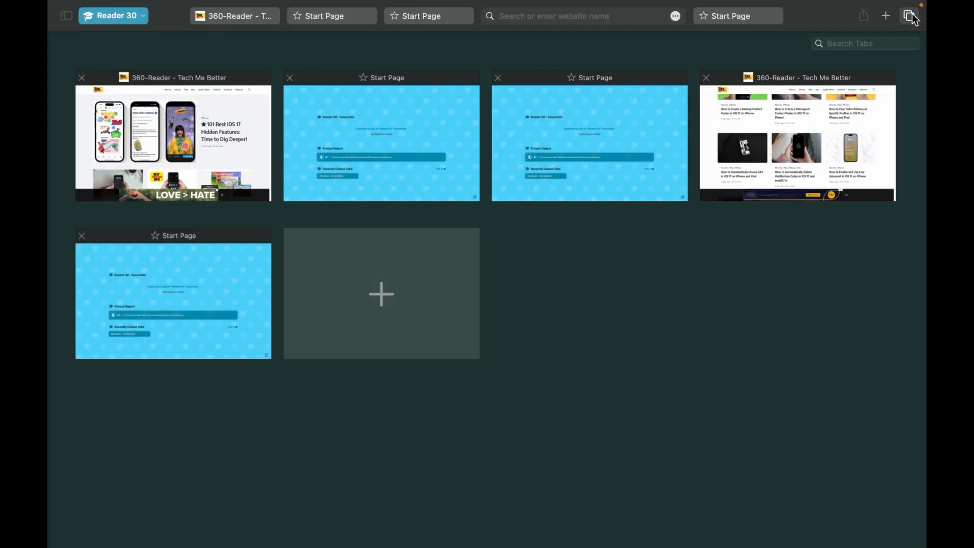